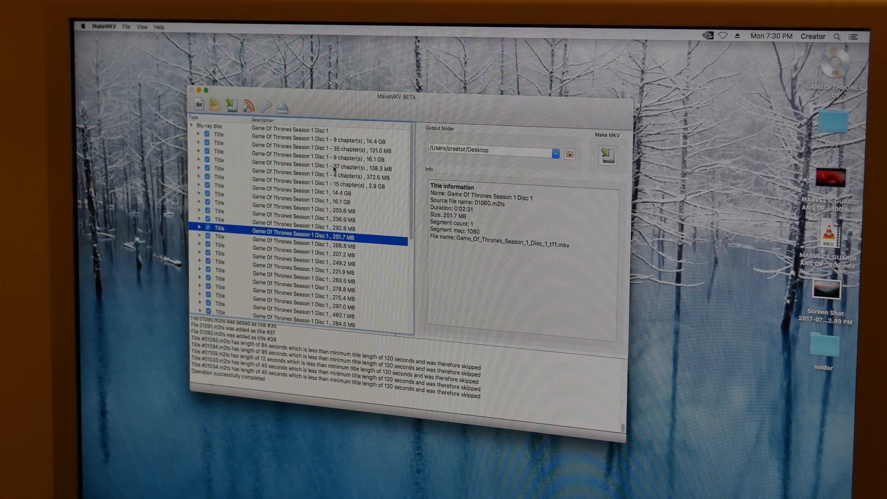
Uncheck a short title and inspect the 37-chapter episode title's information
scroll("down", 3)
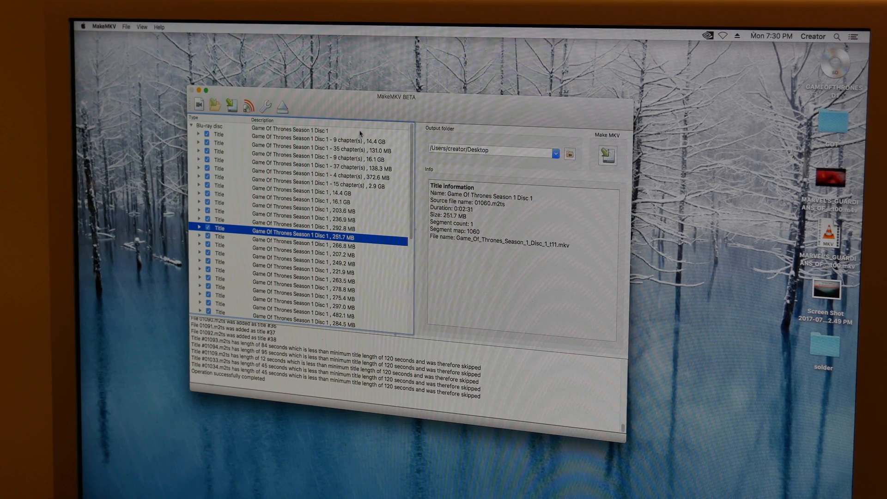
left_click(312, 159)
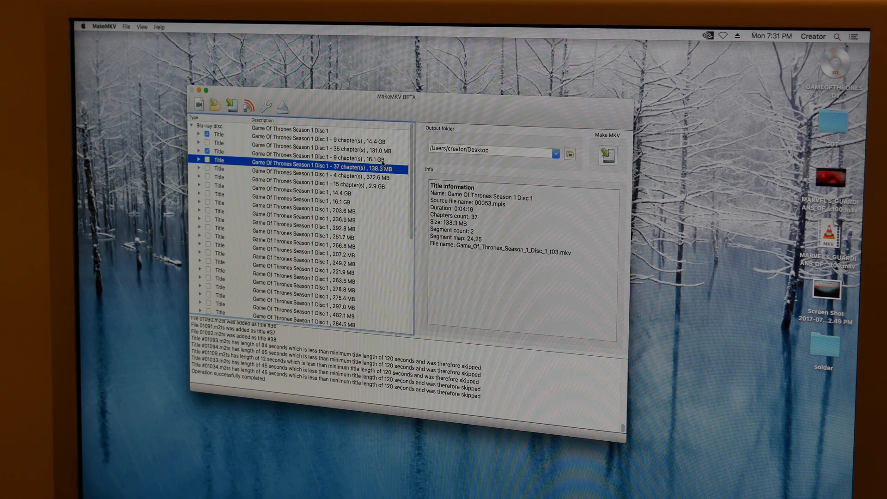
left_click(607, 154)
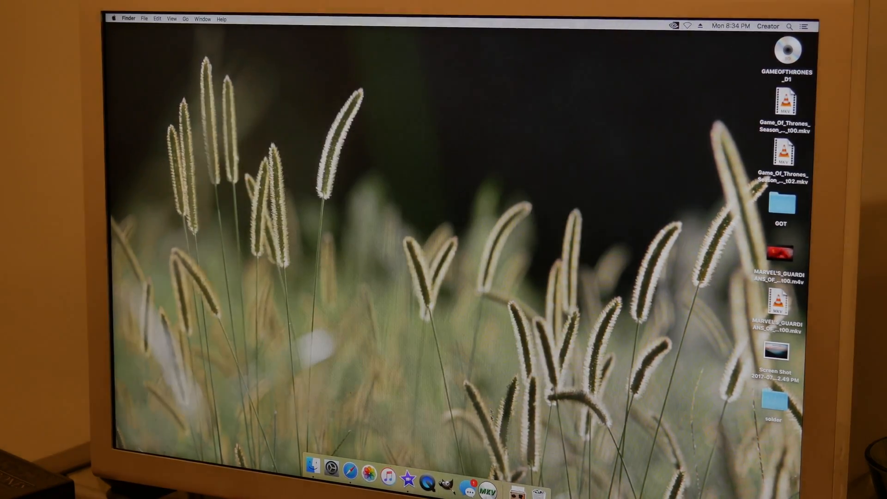
mouse_move(350, 465)
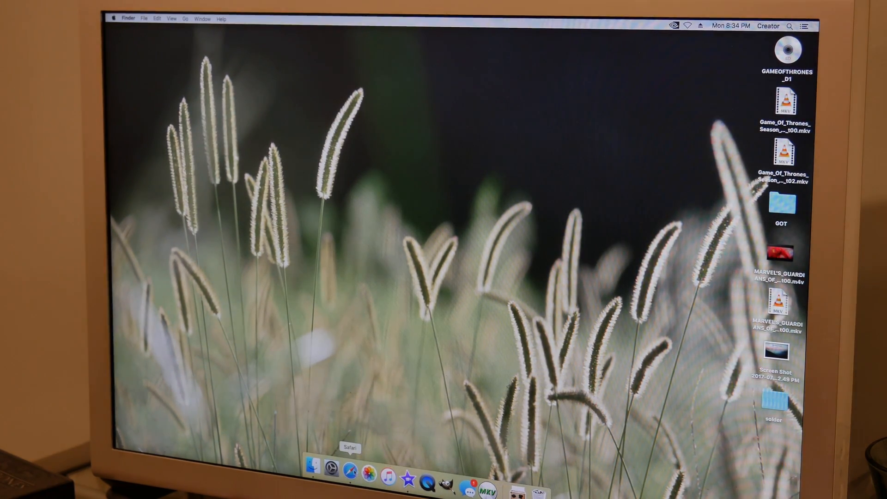
Launch Safari and run a web search for mkvtoolnix
left_click(346, 482)
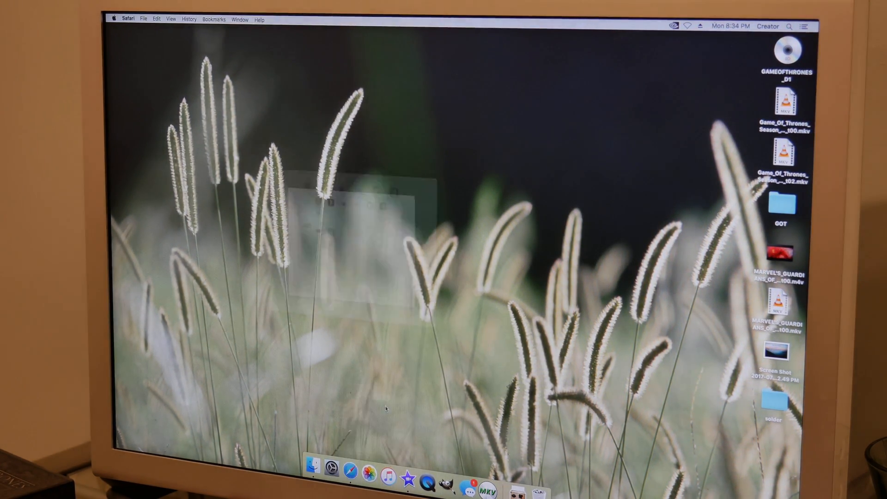
left_click(351, 477)
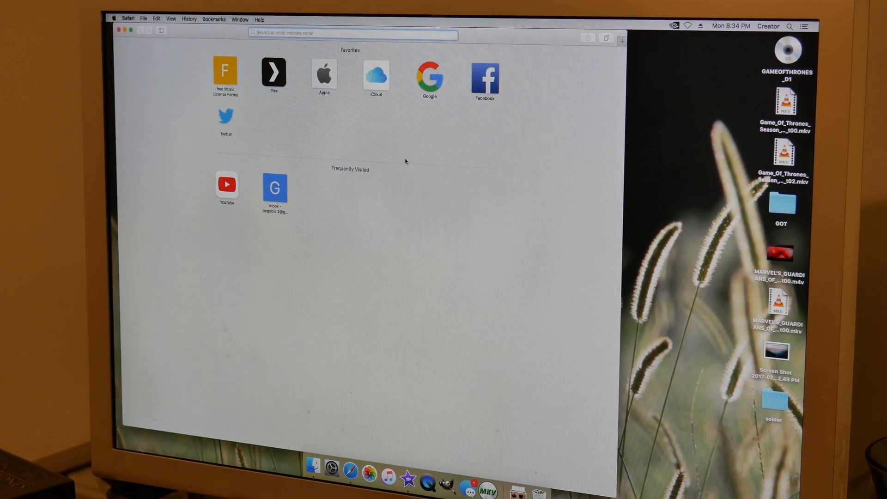
type("mkvtoolnix")
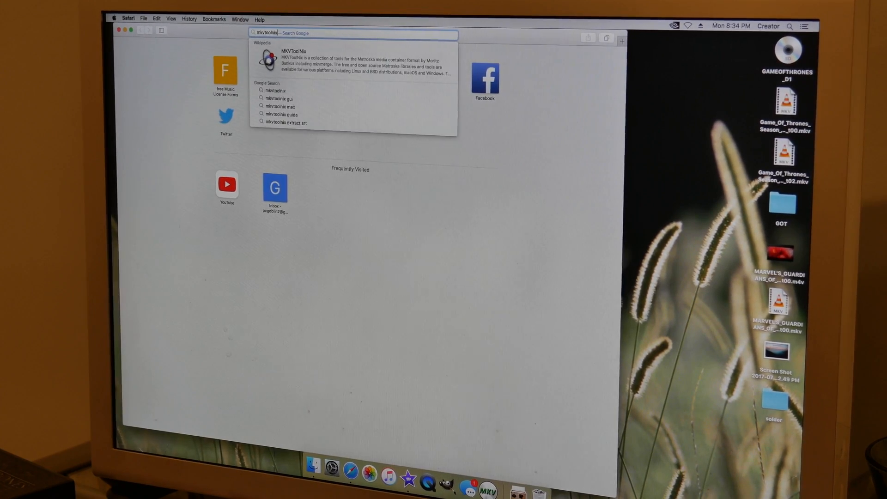
key("Return")
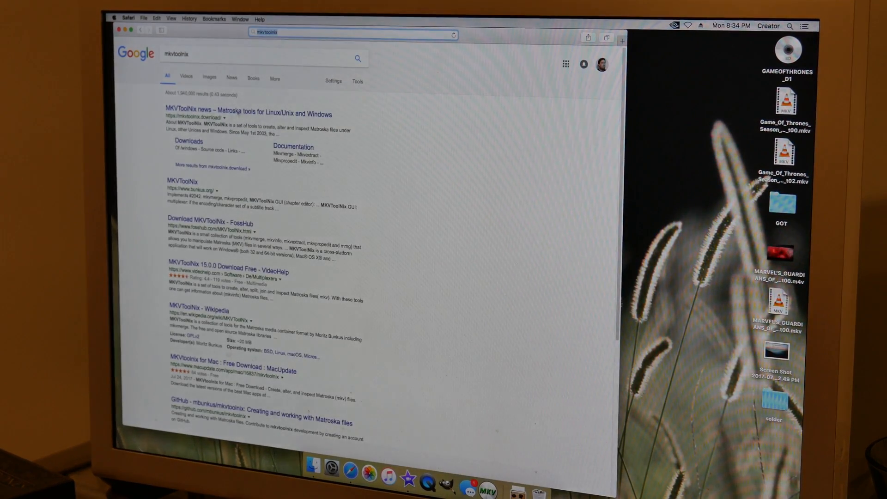
Go to the official MKVToolNix site and its Downloads page
left_click(249, 113)
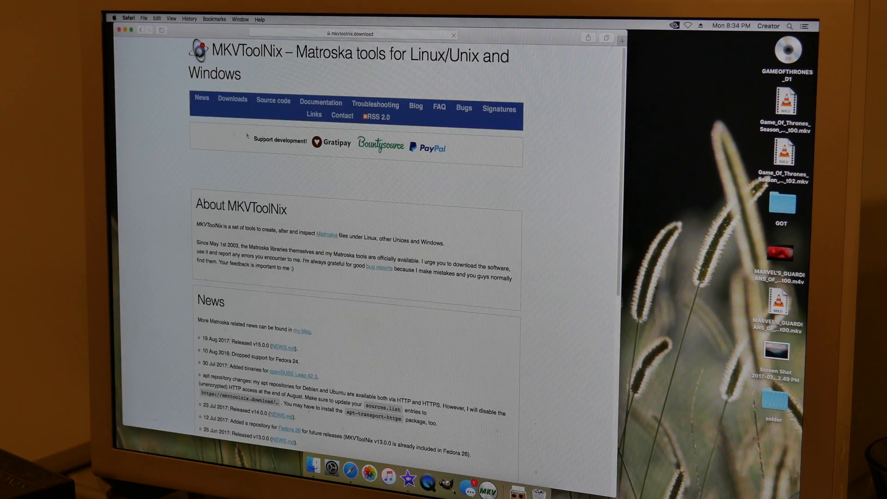
left_click(351, 33)
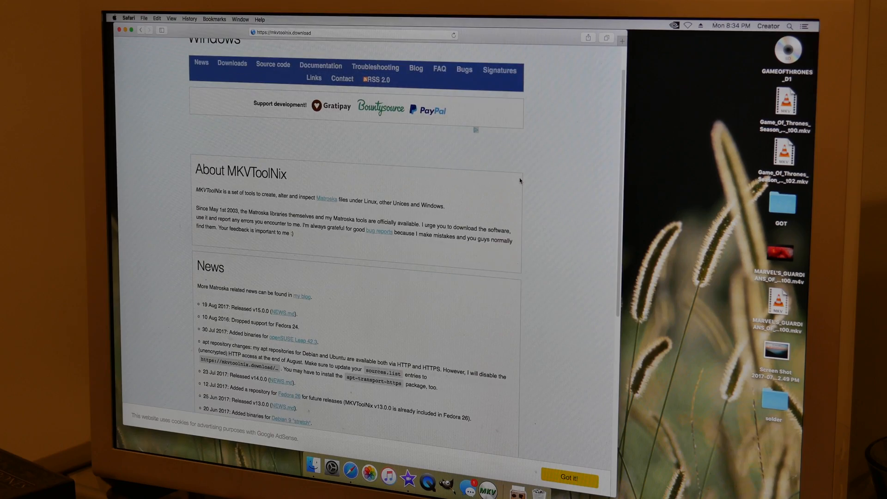
scroll("up", 3)
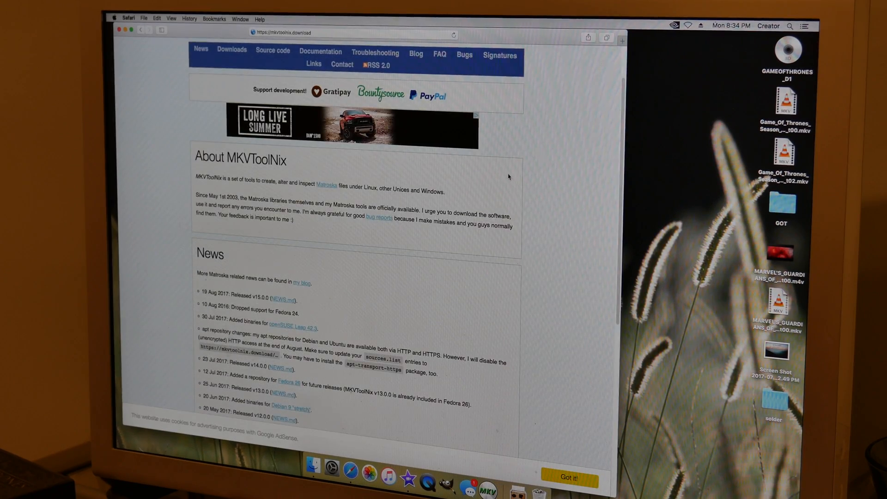
scroll("down", 3)
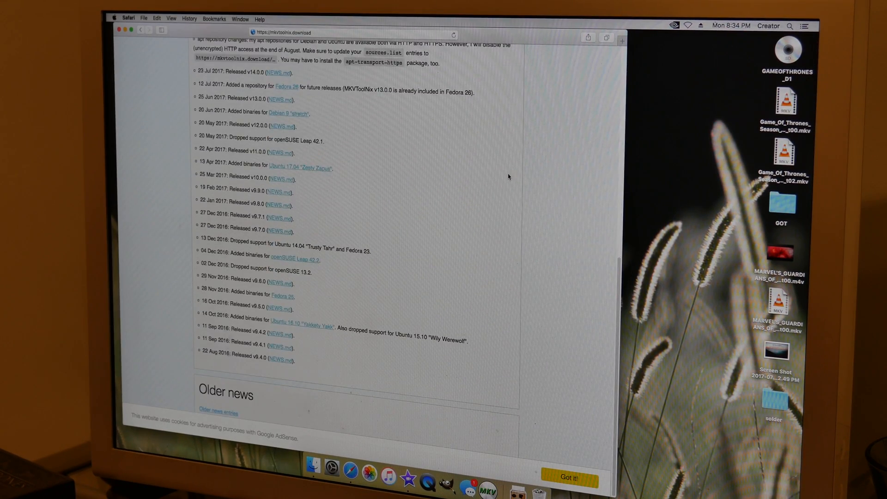
scroll("up", 3)
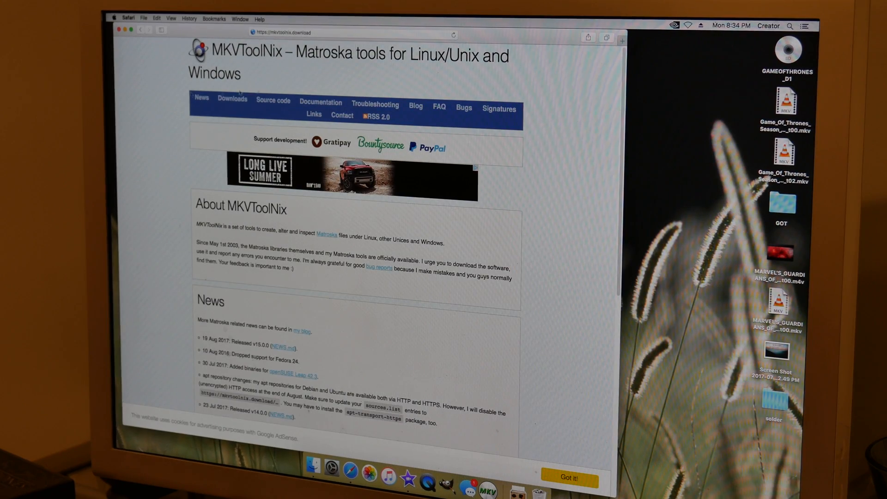
left_click(232, 99)
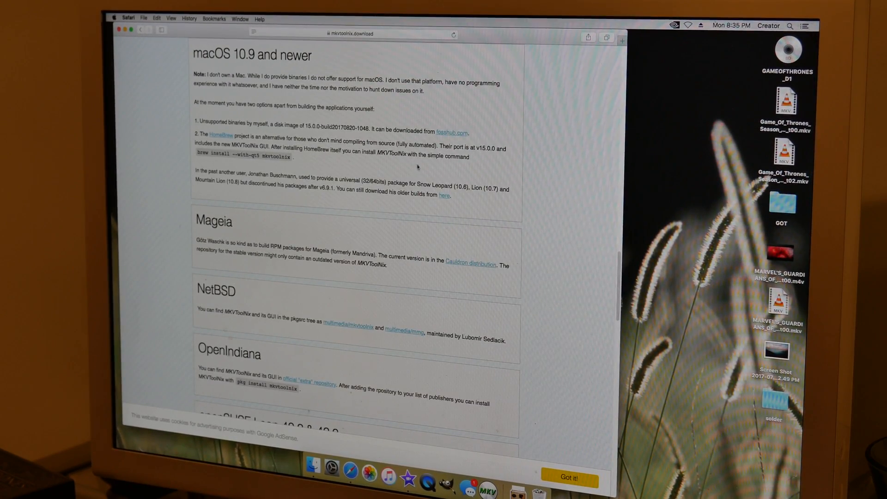
Follow the macOS section's fosshub.com link for the disk image download
left_click(453, 132)
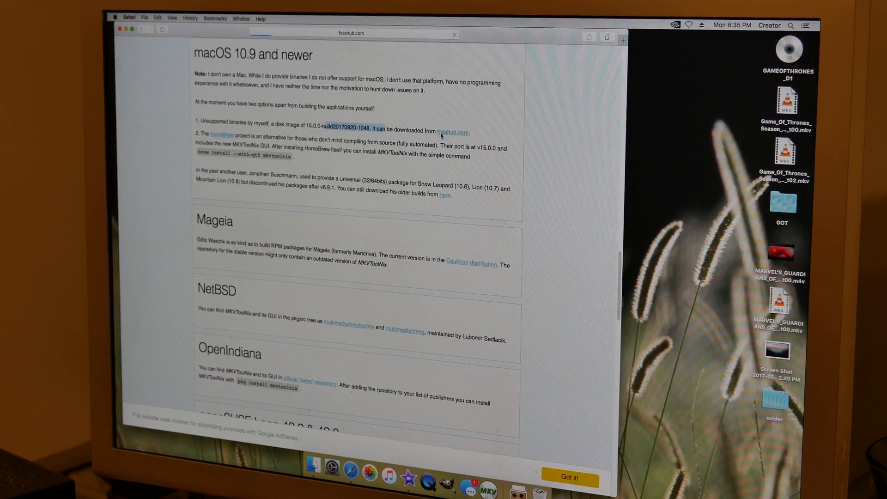
Reach FossHub's MKVToolNix page listing Windows and macOS downloads
left_click(453, 133)
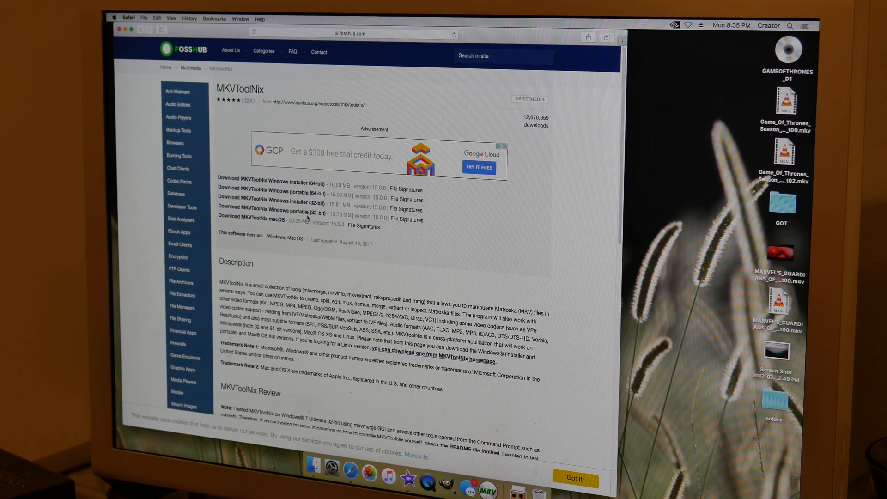
mouse_move(410, 246)
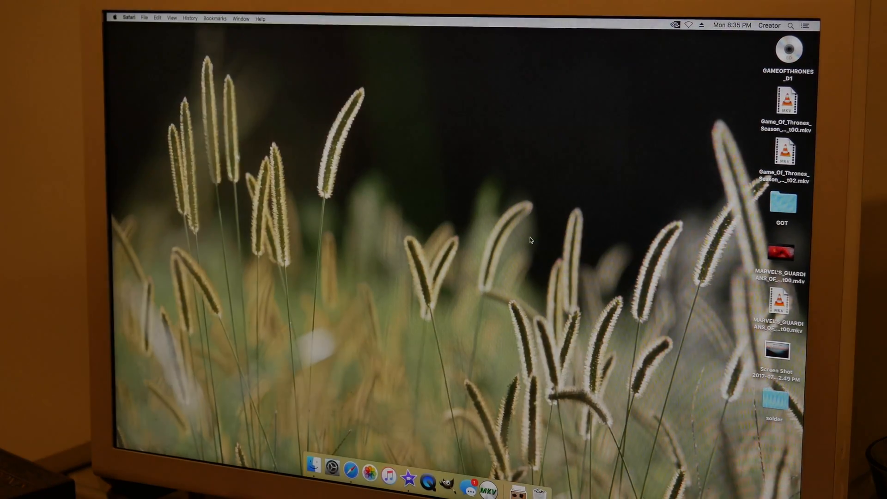
Launch MKVToolNix 15.0.0 from the Spotlight search results
type("makeMKV")
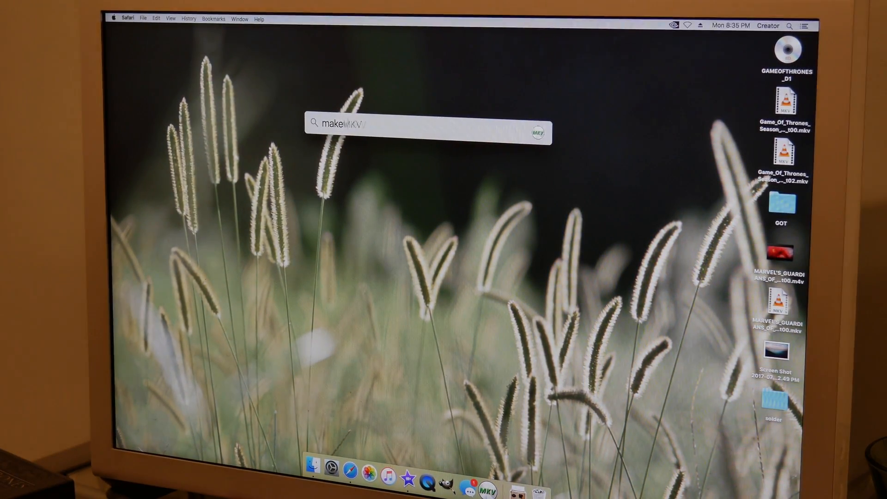
type("maketext")
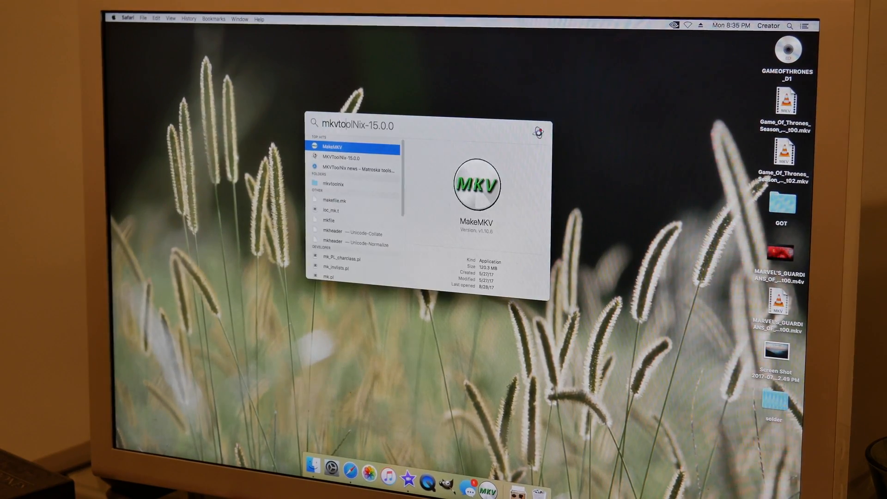
left_click(348, 158)
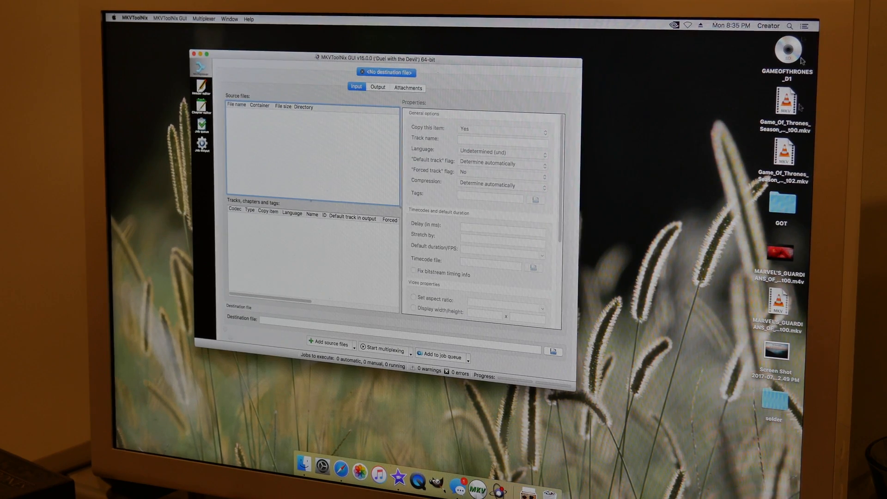
Add the Disc 1 t00 episode as source and set Split mode to 'By parts based on timecodes'
left_click(786, 104)
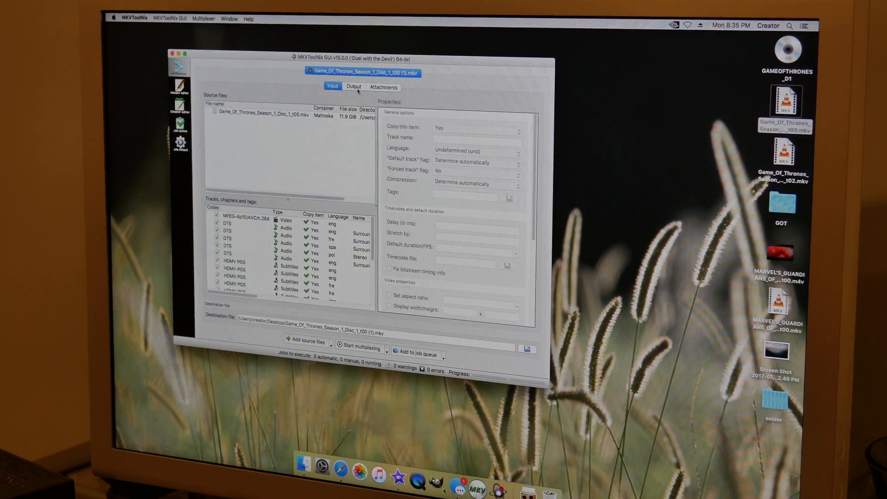
left_click(353, 87)
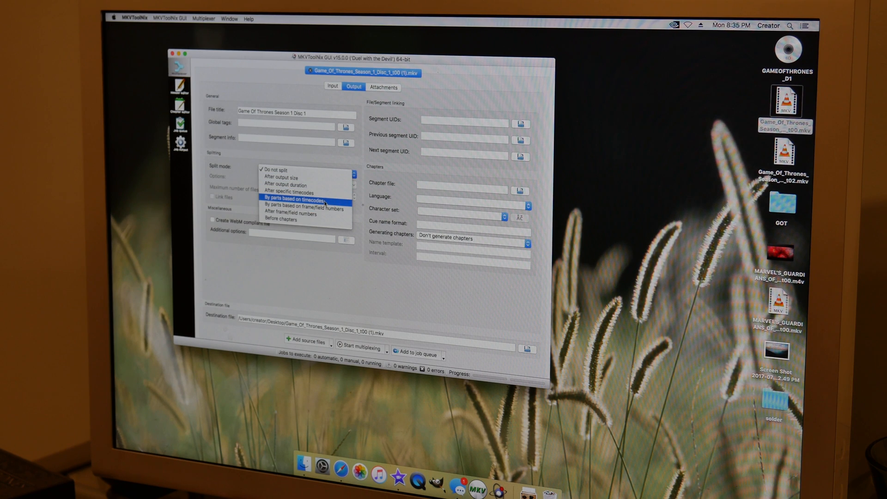
left_click(305, 201)
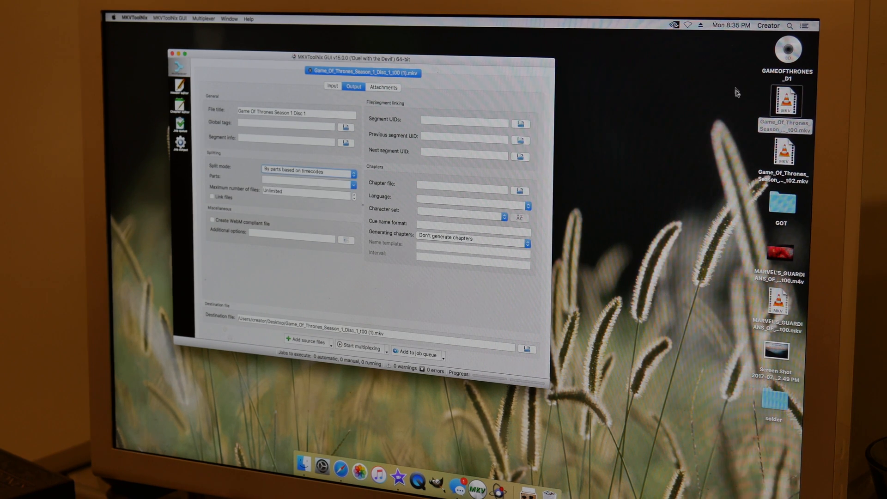
left_click(785, 102)
type("01:")
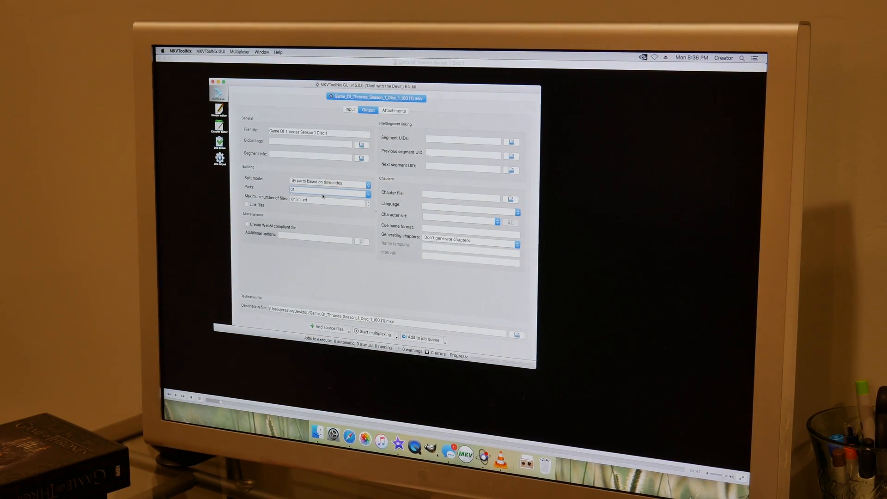
Enter 47 into the Parts timecode range for the part to keep
type("47")
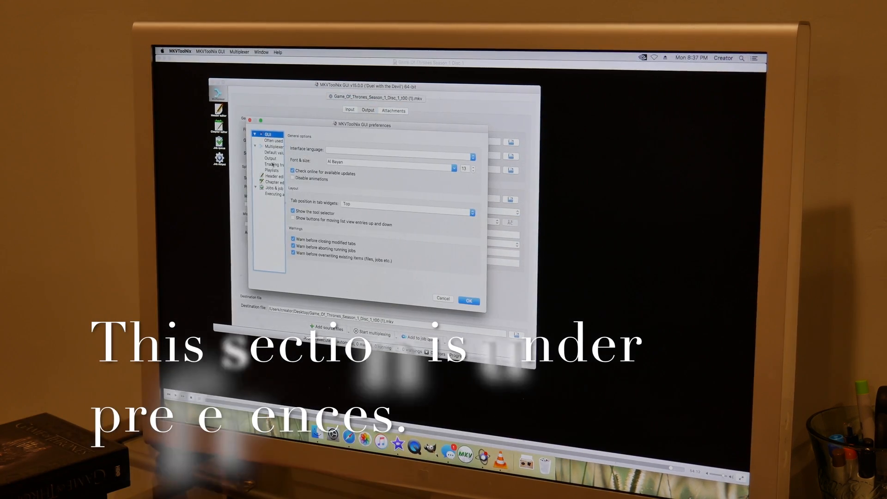
Back out of choosing a fixed destination folder in Preferences and start a new multiplexing job
left_click(269, 157)
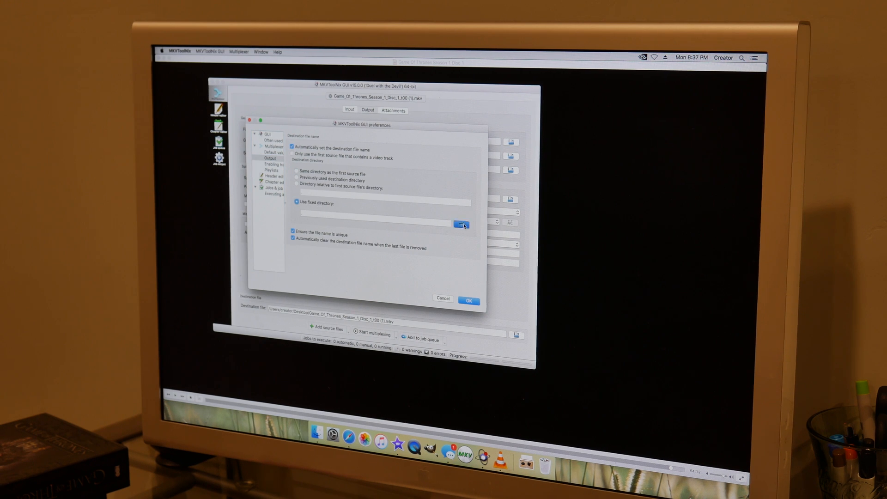
left_click(461, 223)
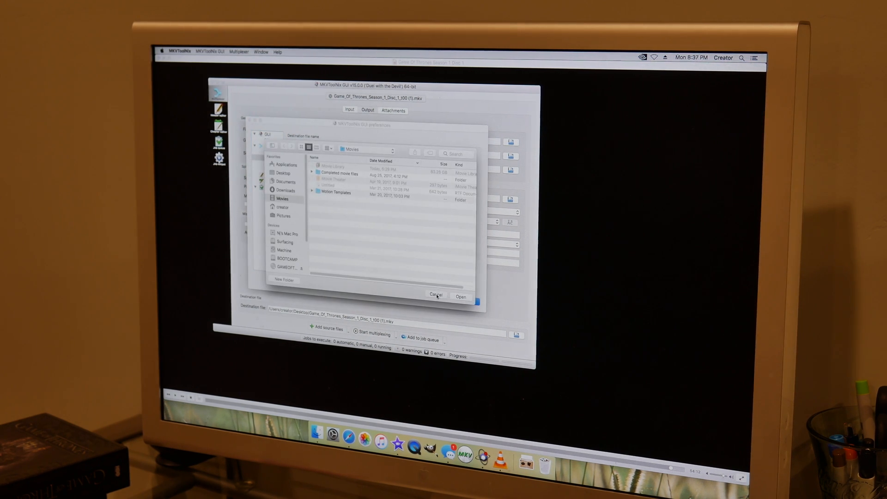
left_click(435, 294)
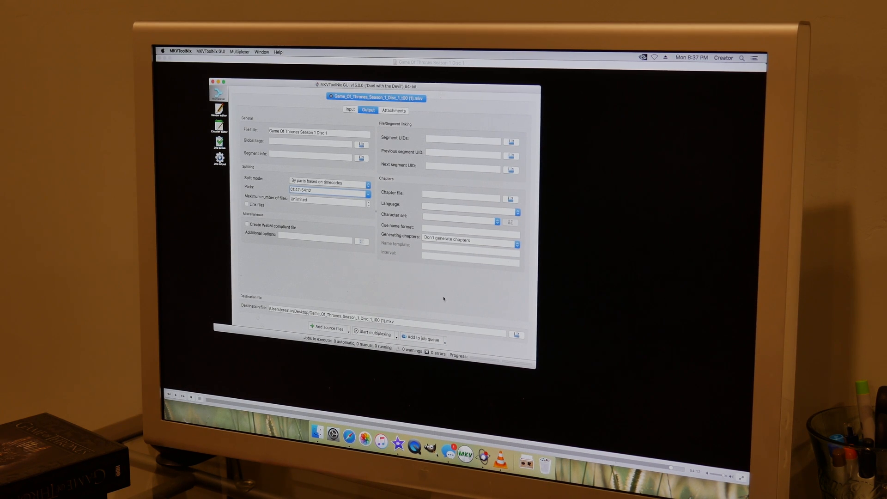
left_click(350, 110)
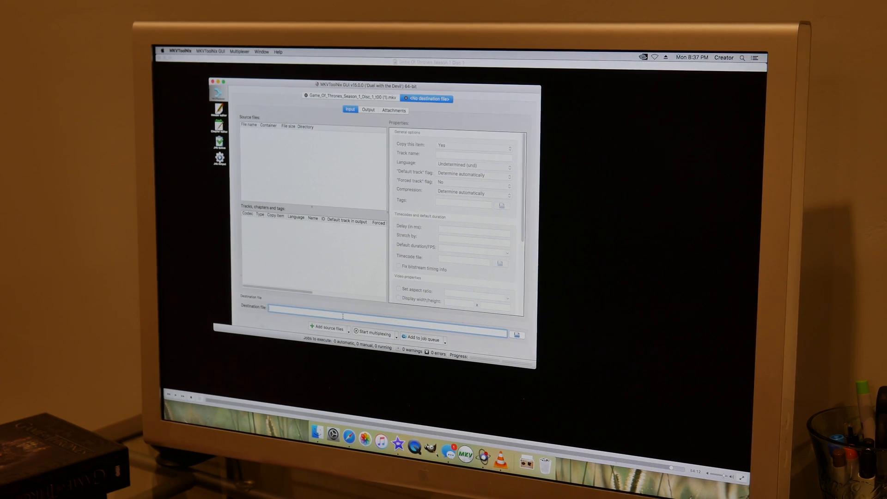
Start multiplexing the first episode trimmed to the 01:47-54:12 part
left_click(366, 110)
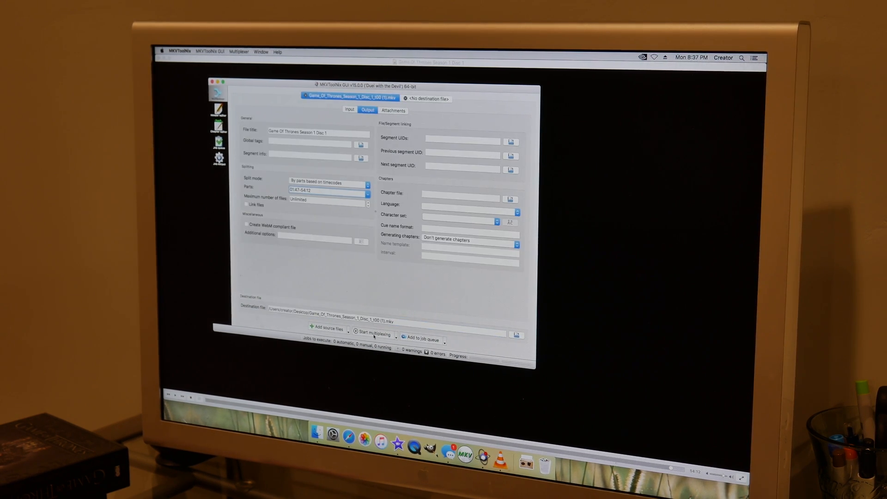
left_click(372, 334)
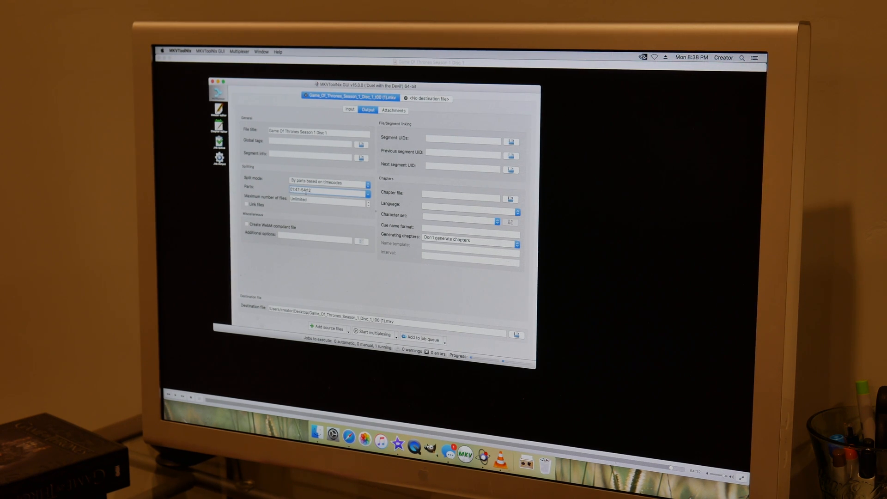
mouse_move(328, 194)
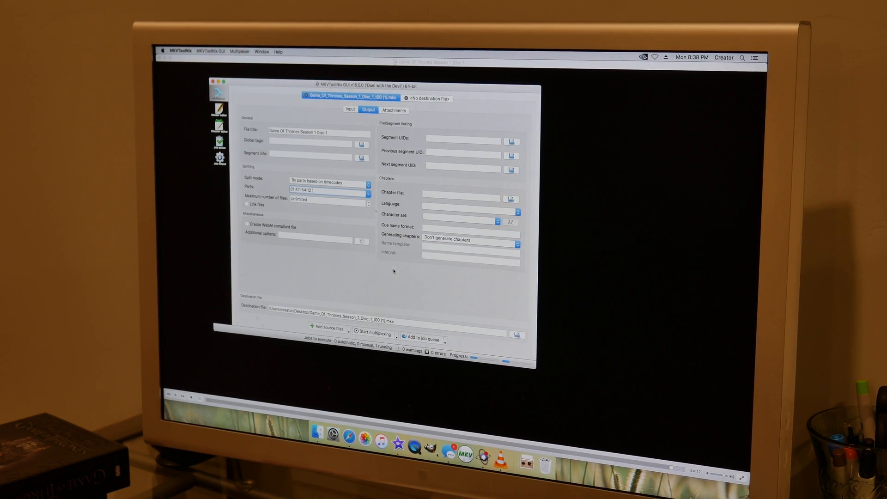
type("00:45:12:12")
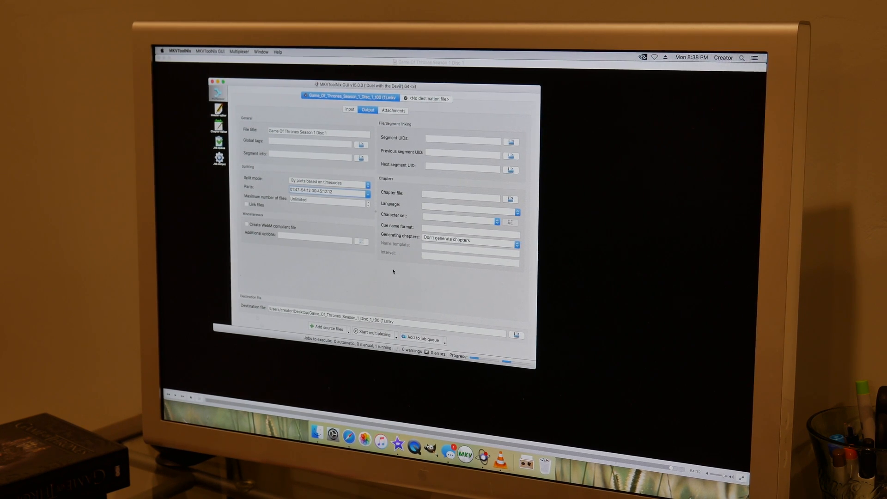
double_click(322, 191)
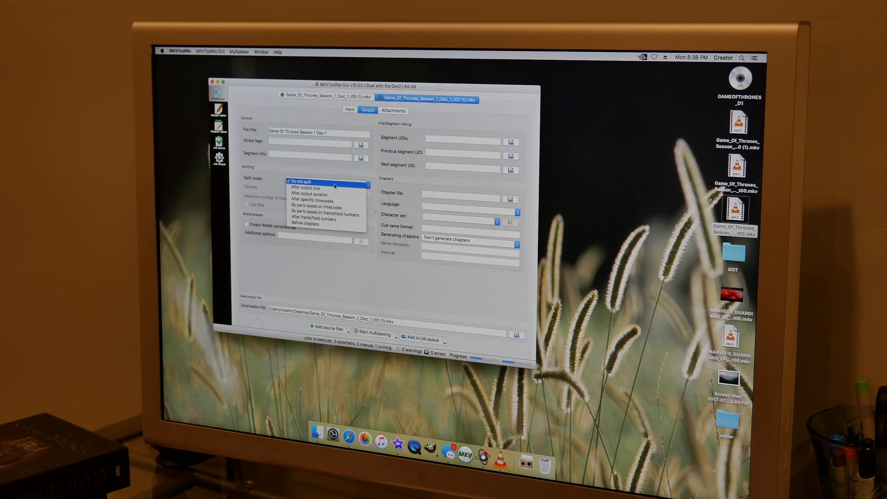
Set the t02 episode to split by timecode parts and begin its range at 00:07
left_click(324, 207)
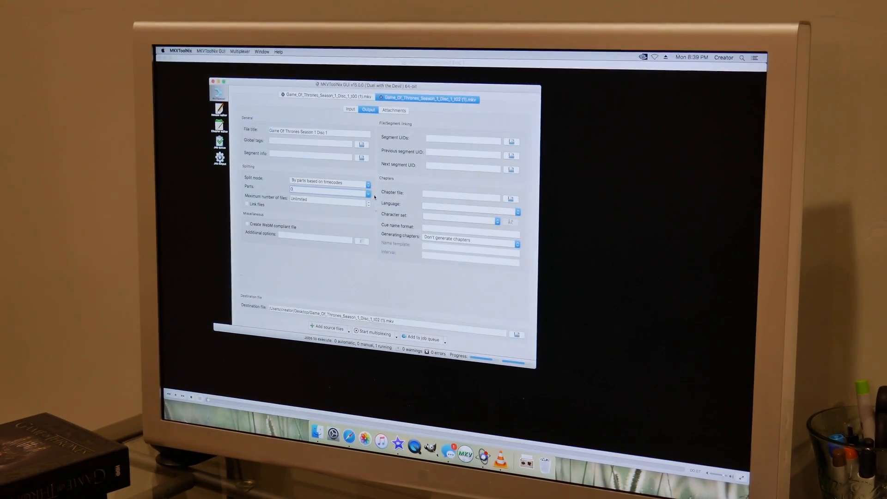
type("00:07")
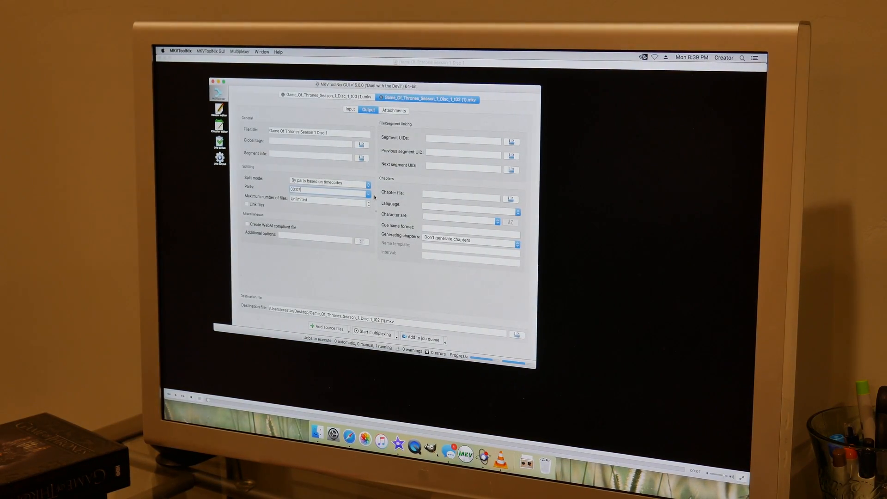